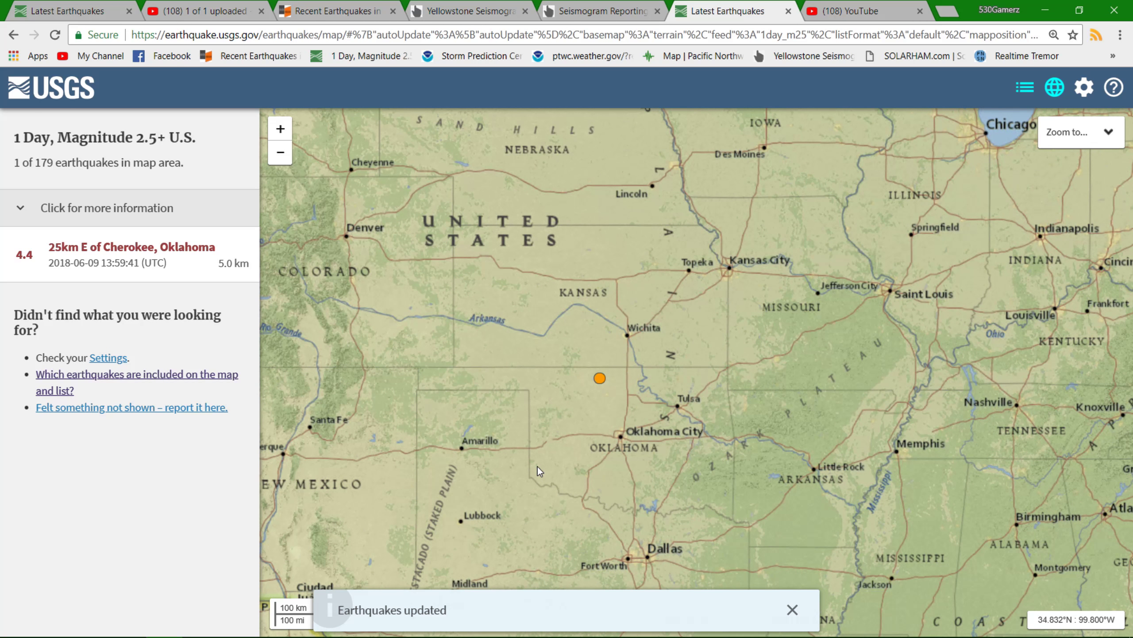
# Dismiss the 'Earthquakes updated' notice so the Cherokee, Oklahoma M4.4 entry shows
pyautogui.click(792, 610)
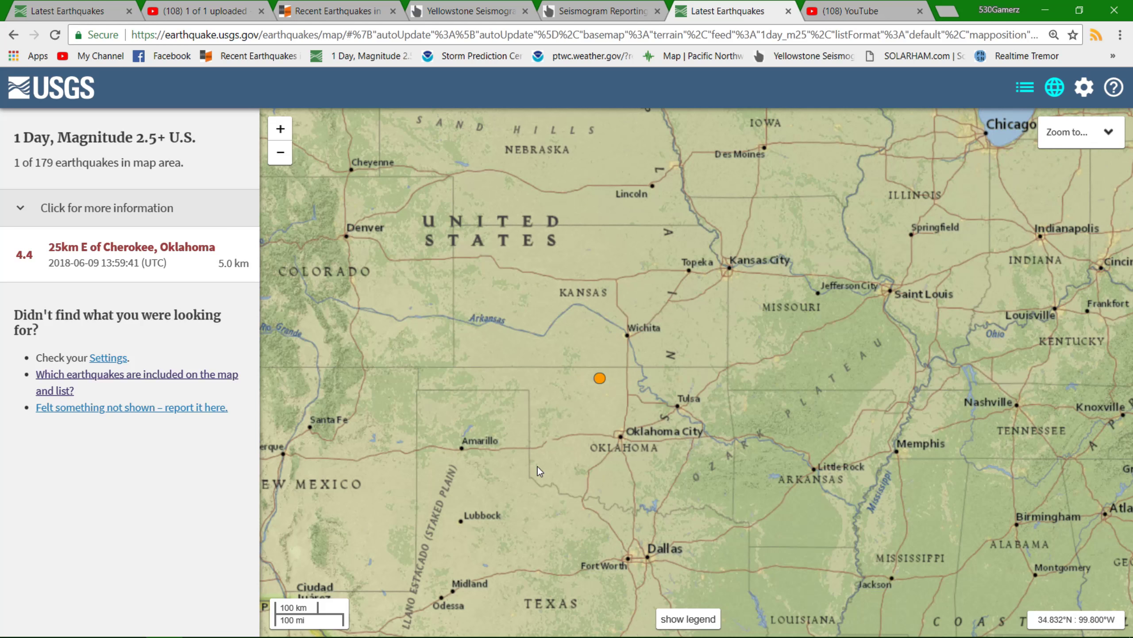
pyautogui.moveTo(626, 242)
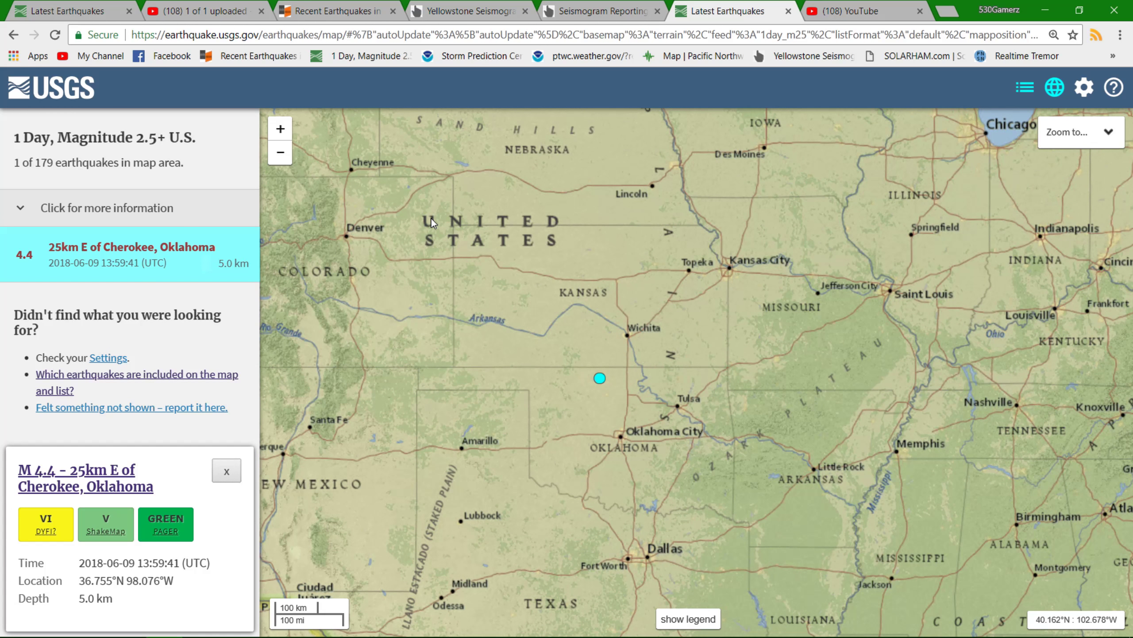
pyautogui.moveTo(606, 10)
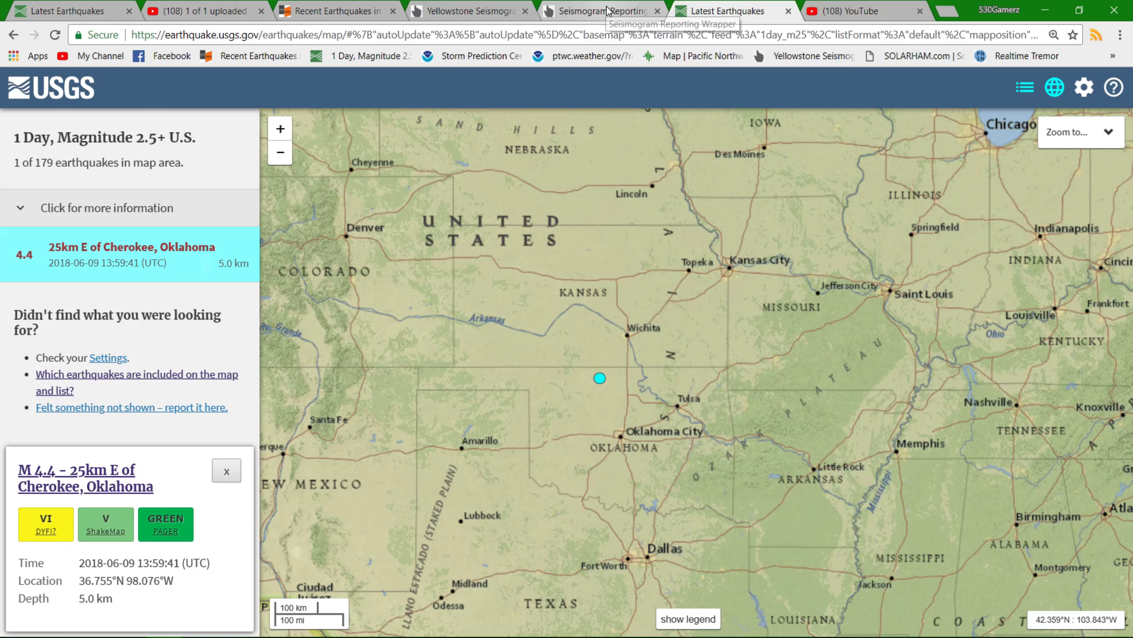
# Show the Yellowstone station thumbnail map and look down toward the southern park stations
pyautogui.click(470, 10)
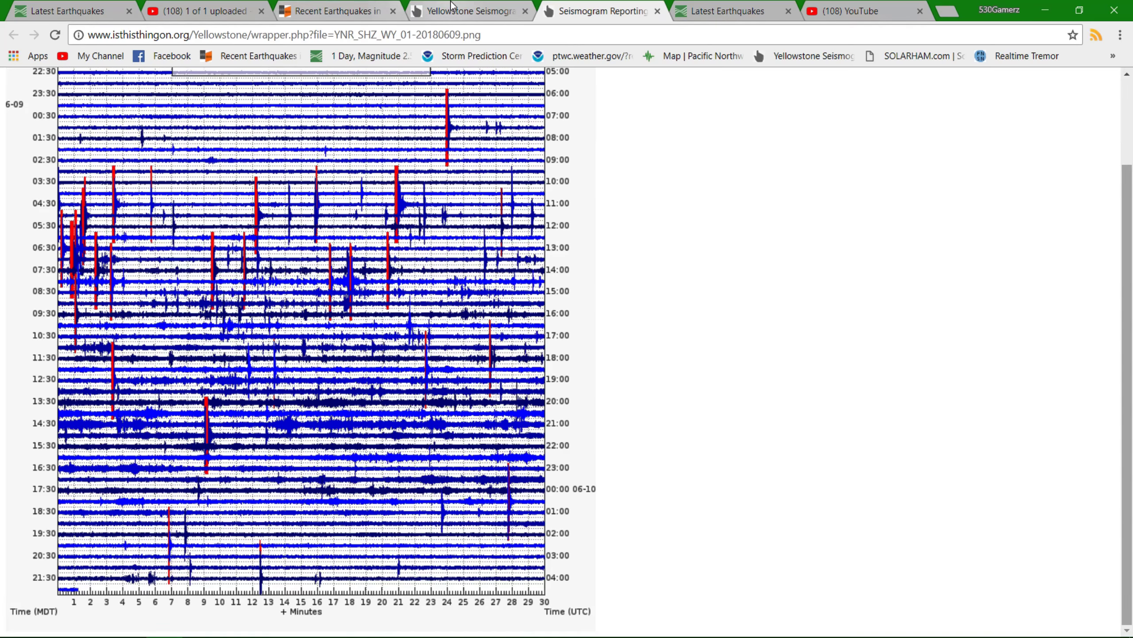
pyautogui.click(14, 34)
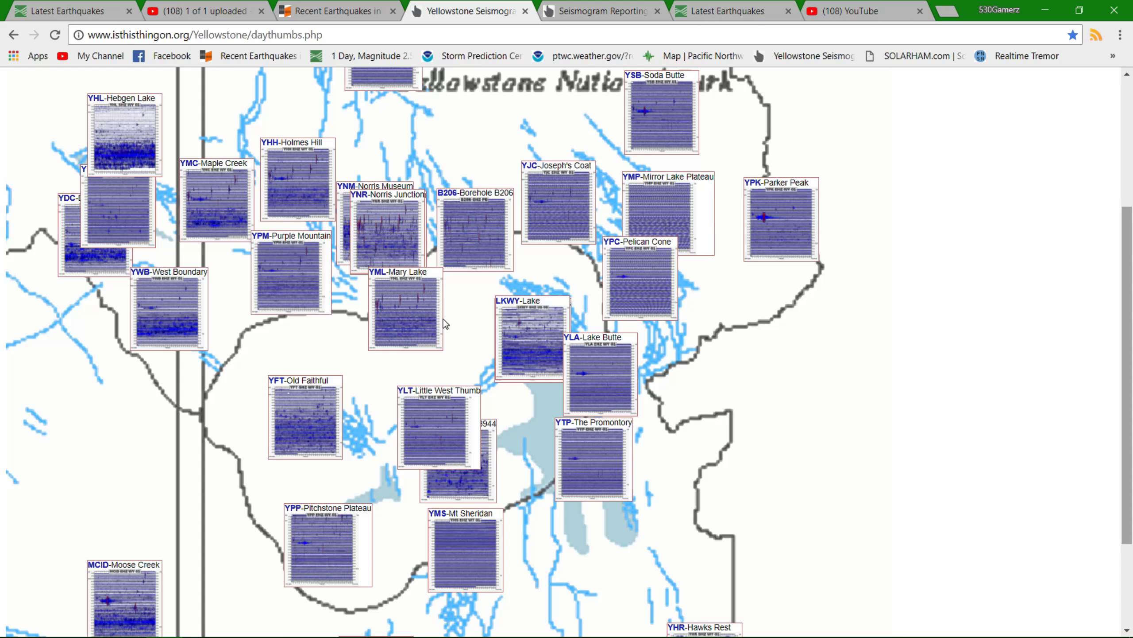
pyautogui.moveTo(484, 319)
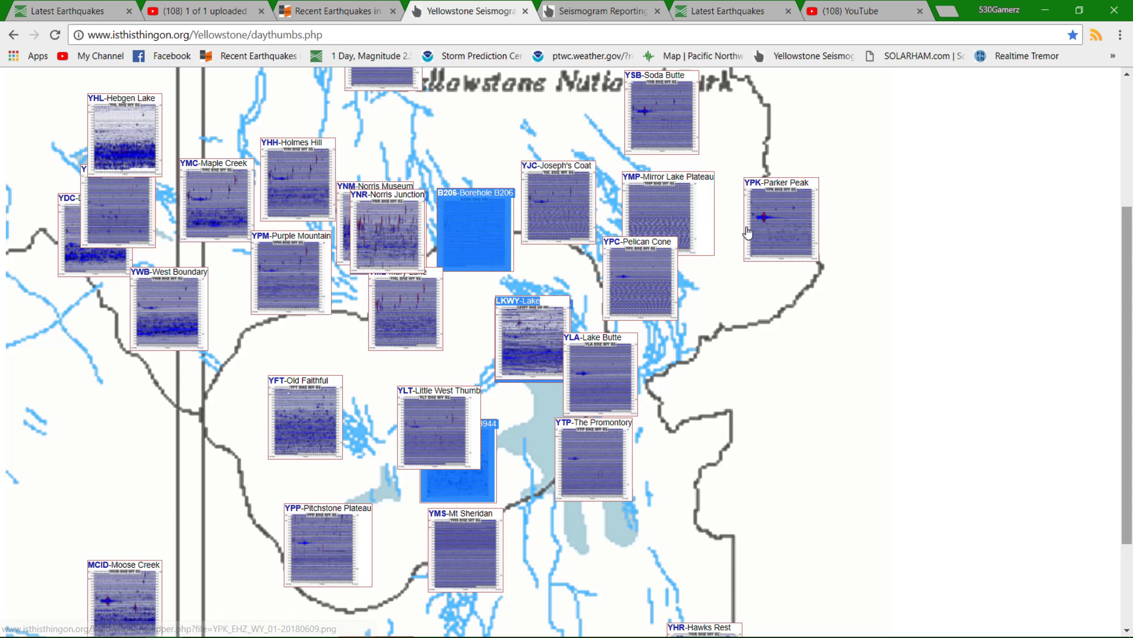
pyautogui.moveTo(645, 118)
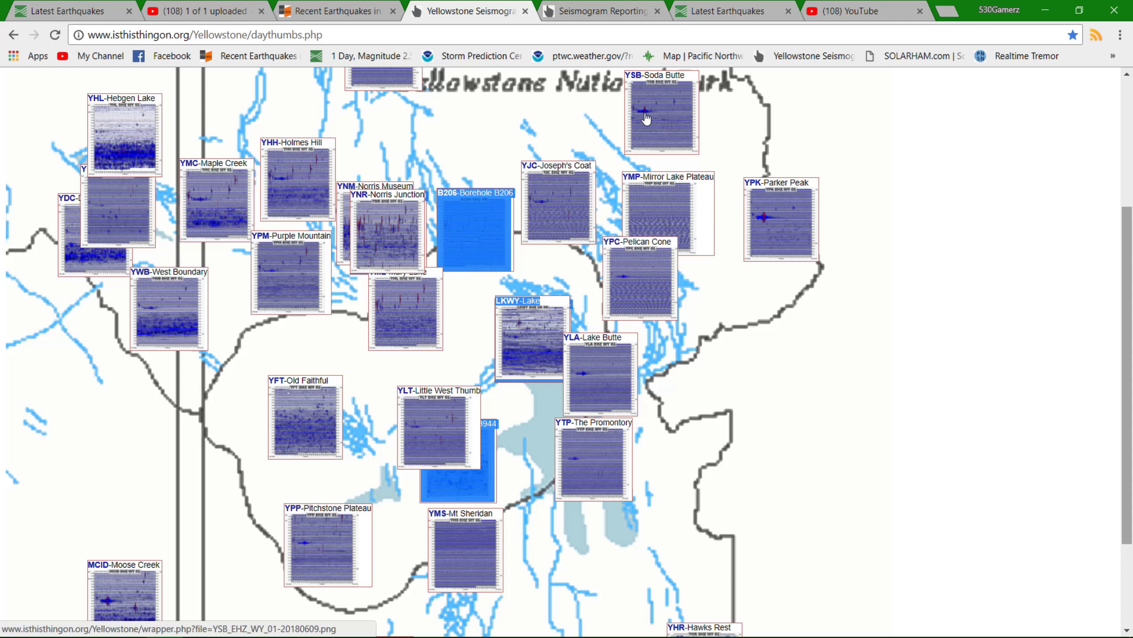
pyautogui.scroll(-3)
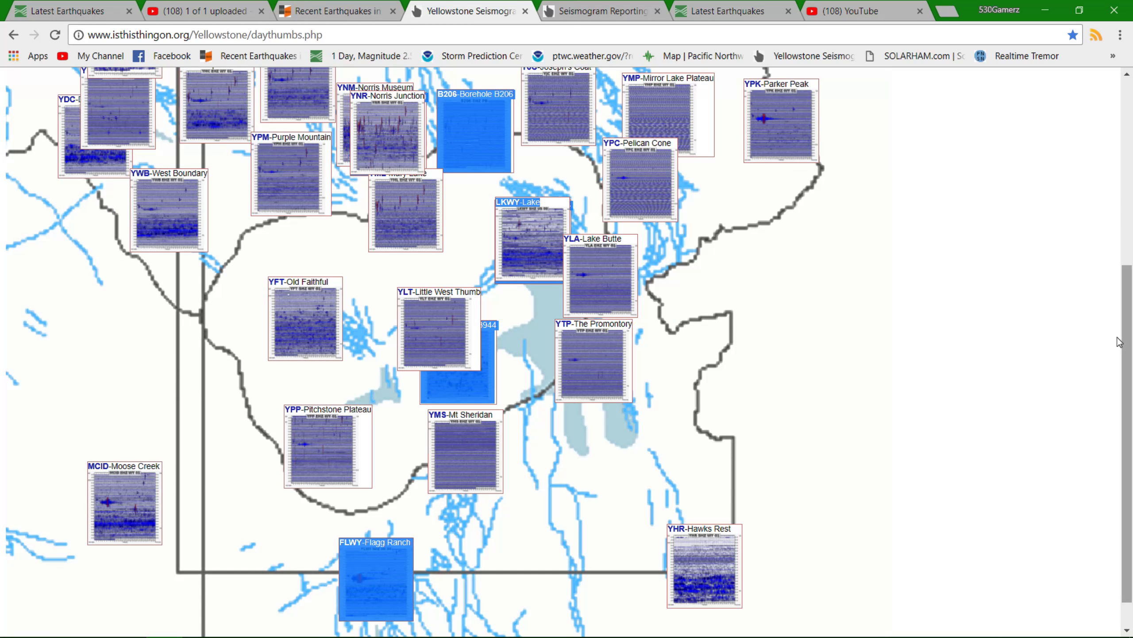
pyautogui.moveTo(451, 536)
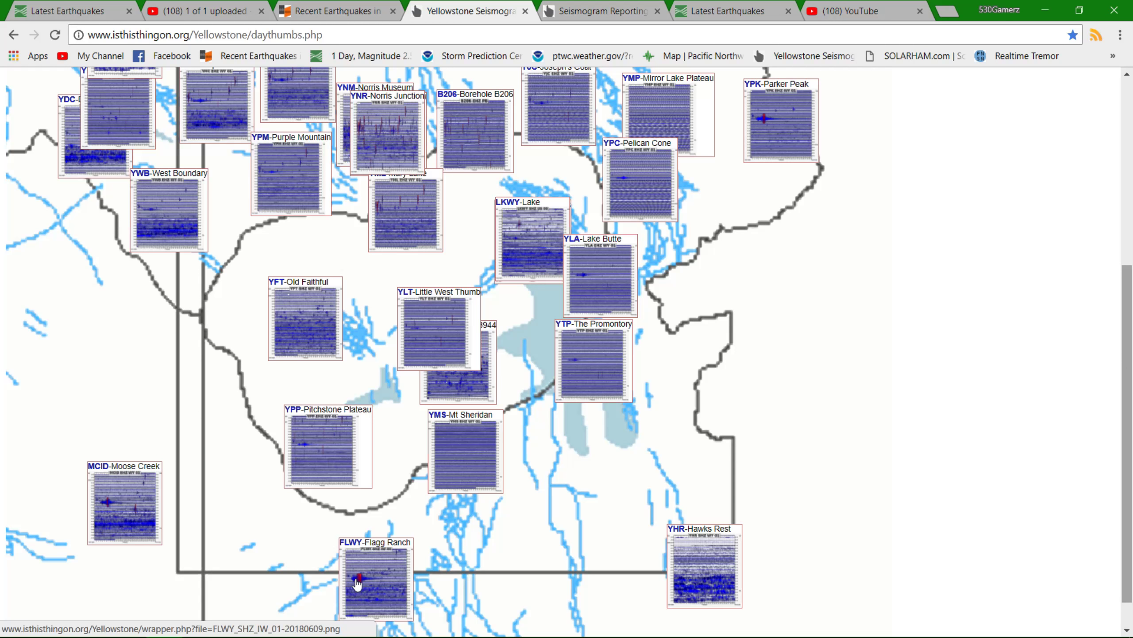
pyautogui.moveTo(403, 136)
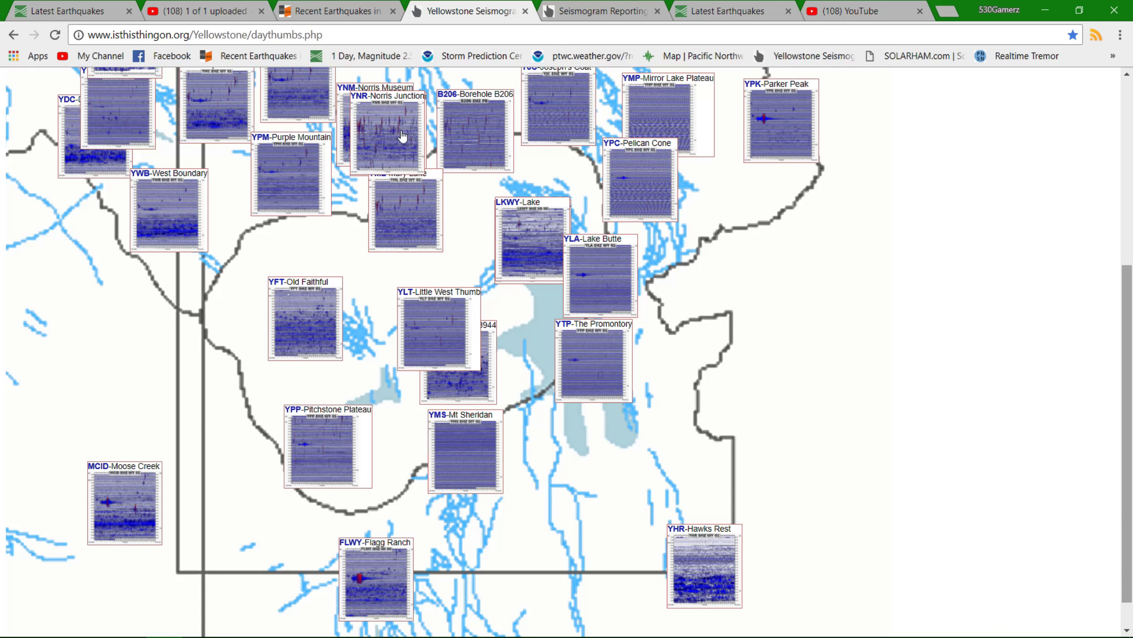
# View the full-day YNR Norris Junction seismogram, then return to the USGS earthquake map
pyautogui.click(385, 134)
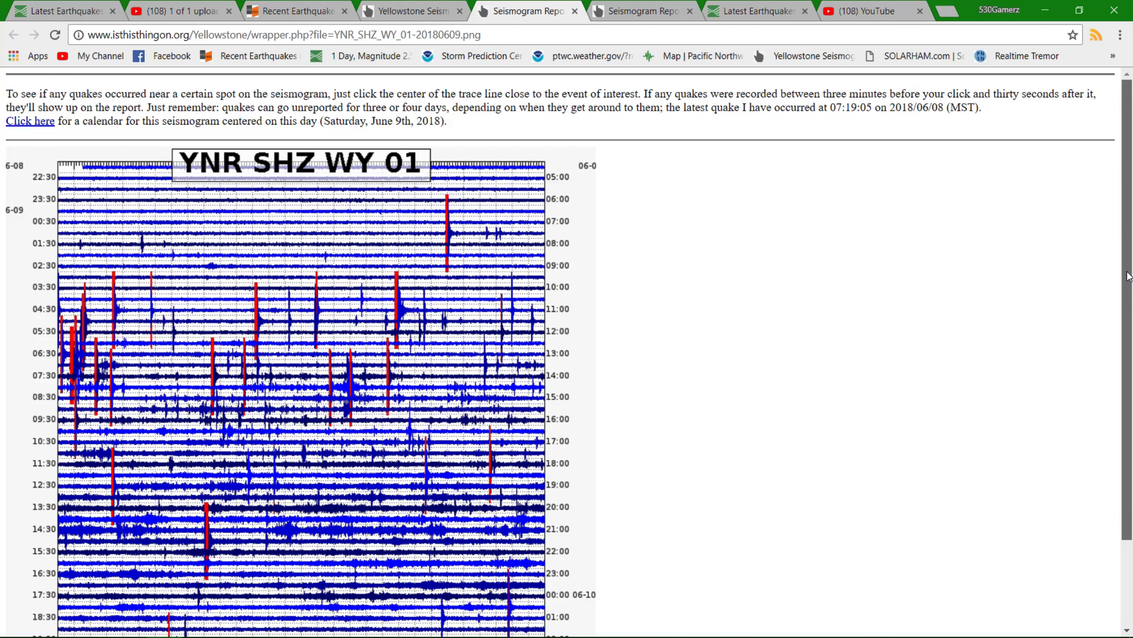
pyautogui.scroll(-3)
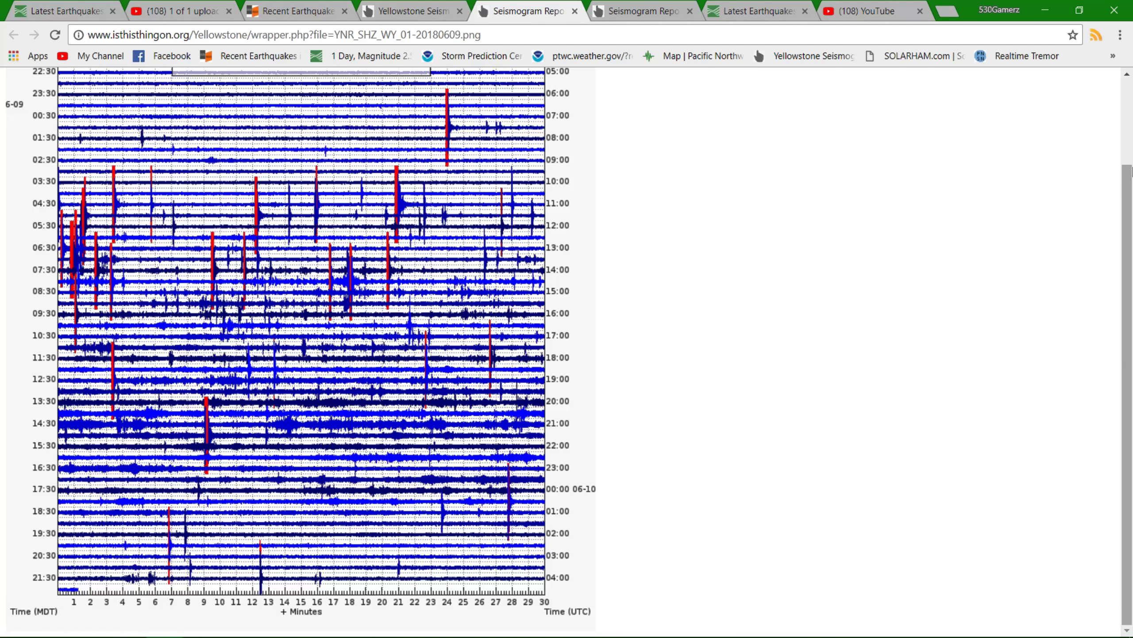
pyautogui.click(756, 11)
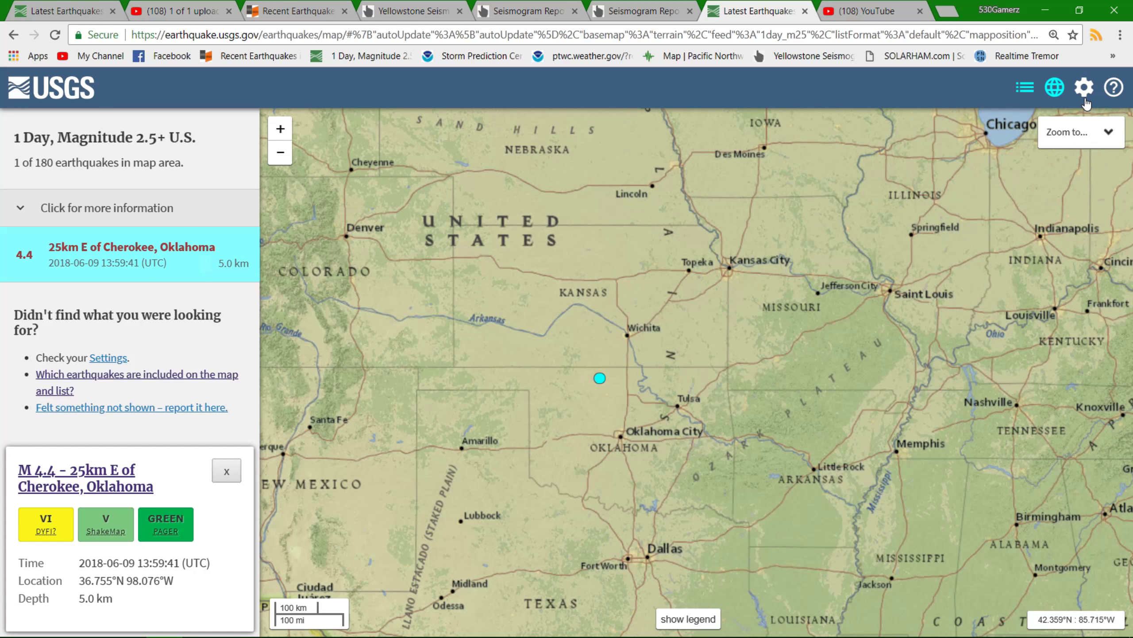
# Set the feed to '1 Day, All Magnitudes U.S.' in Settings and confirm it before closing
pyautogui.click(1082, 87)
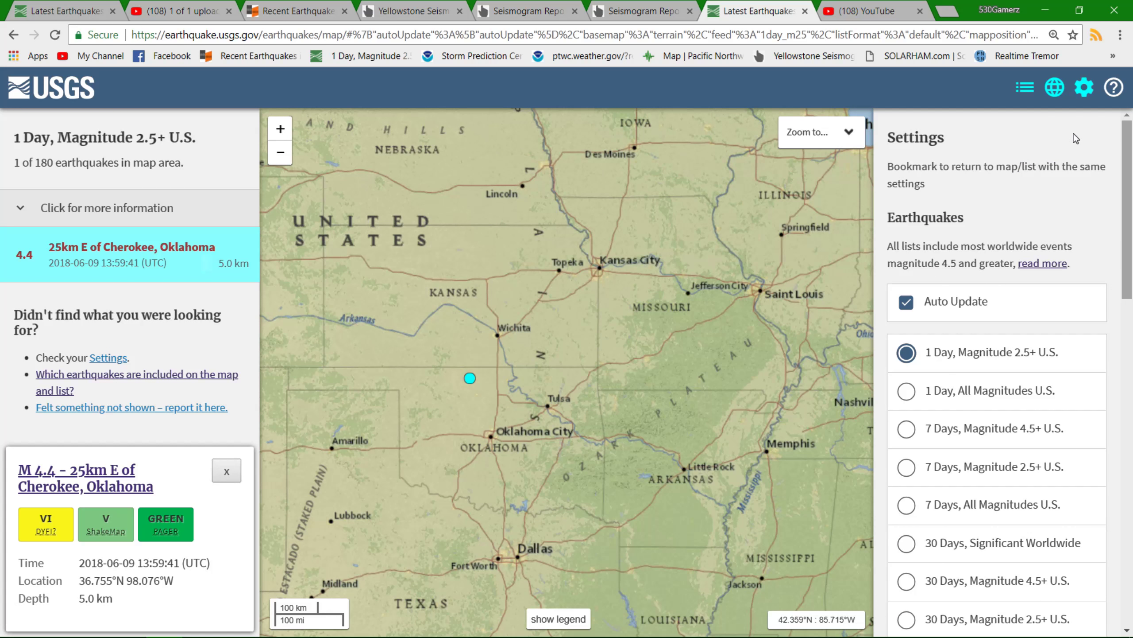
pyautogui.click(906, 391)
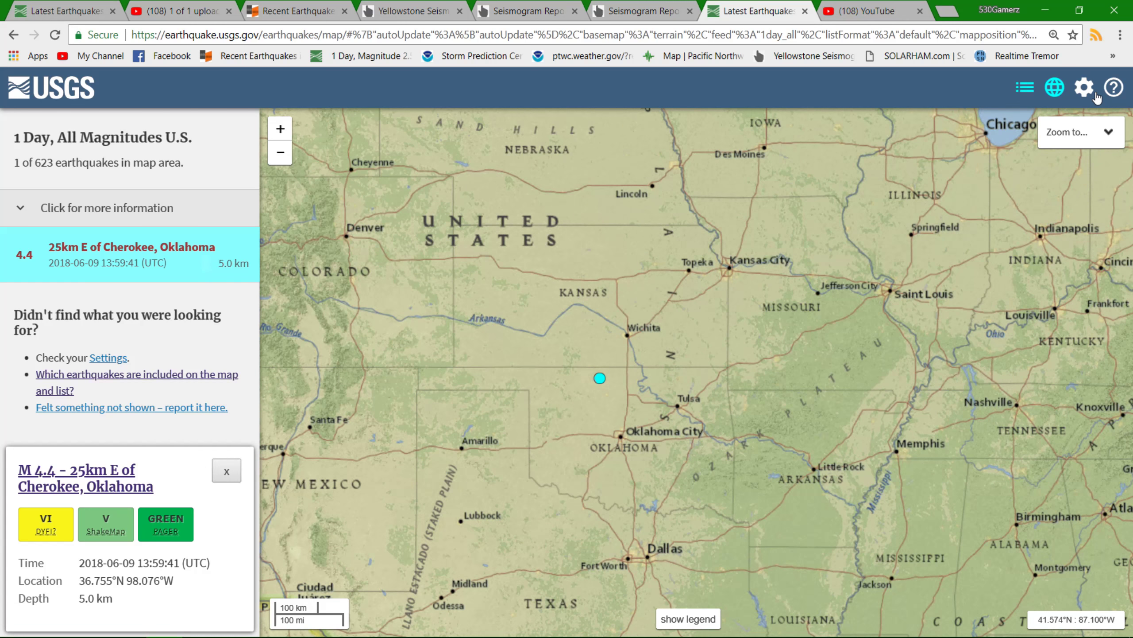
pyautogui.click(1084, 88)
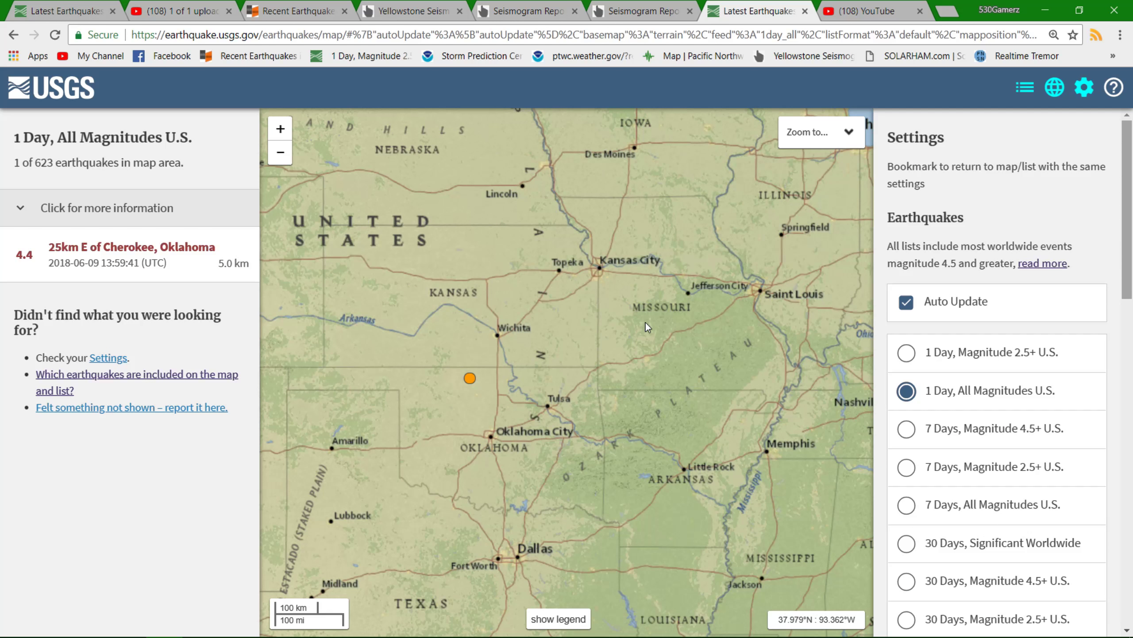
pyautogui.moveTo(1032, 148)
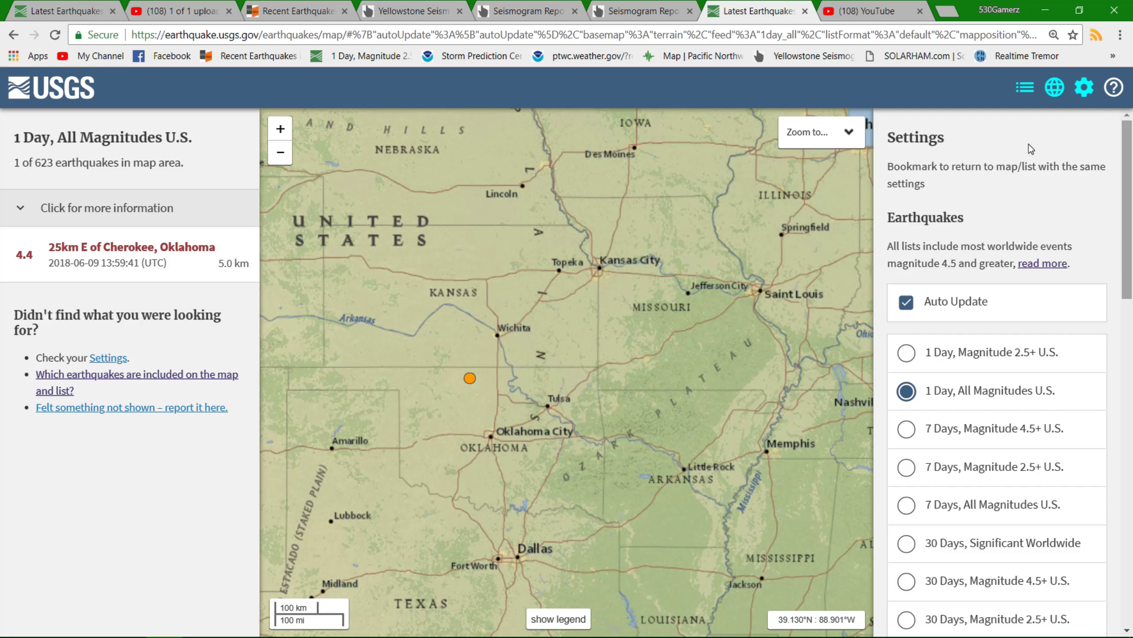
pyautogui.click(1084, 86)
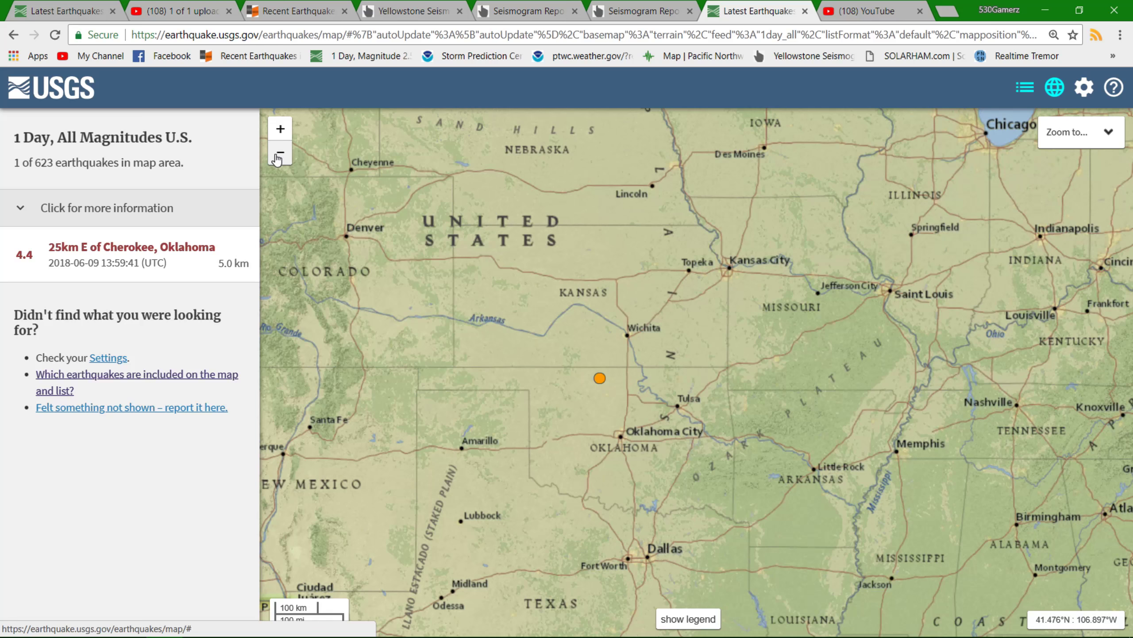
# Zoom out and pan the map so Hawaii's quake cluster fills the view
pyautogui.click(280, 154)
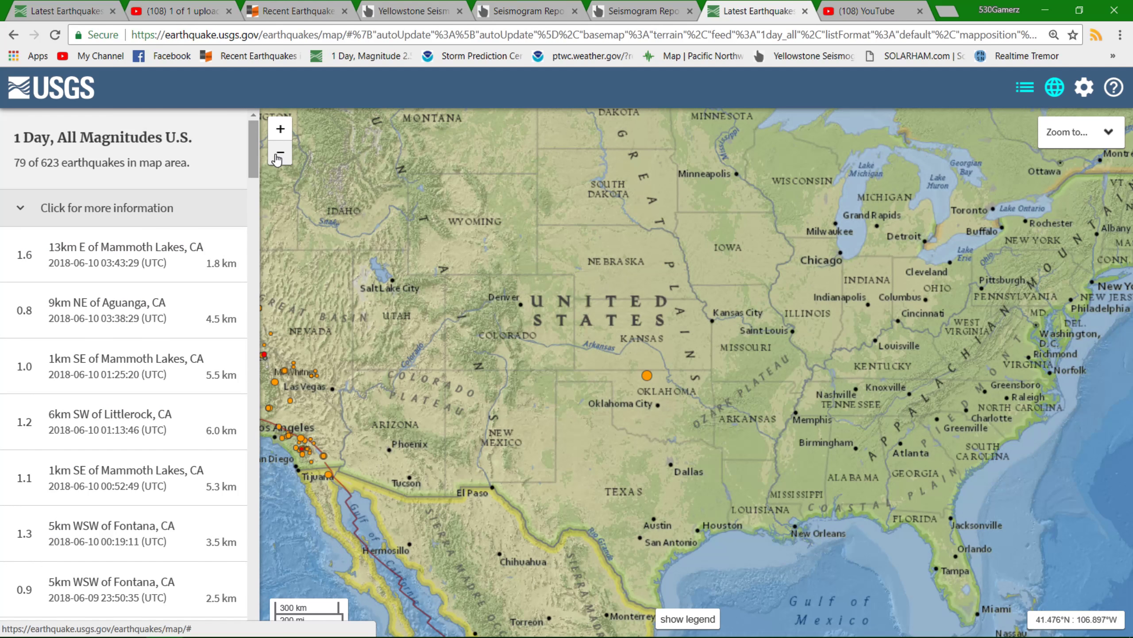
pyautogui.click(279, 155)
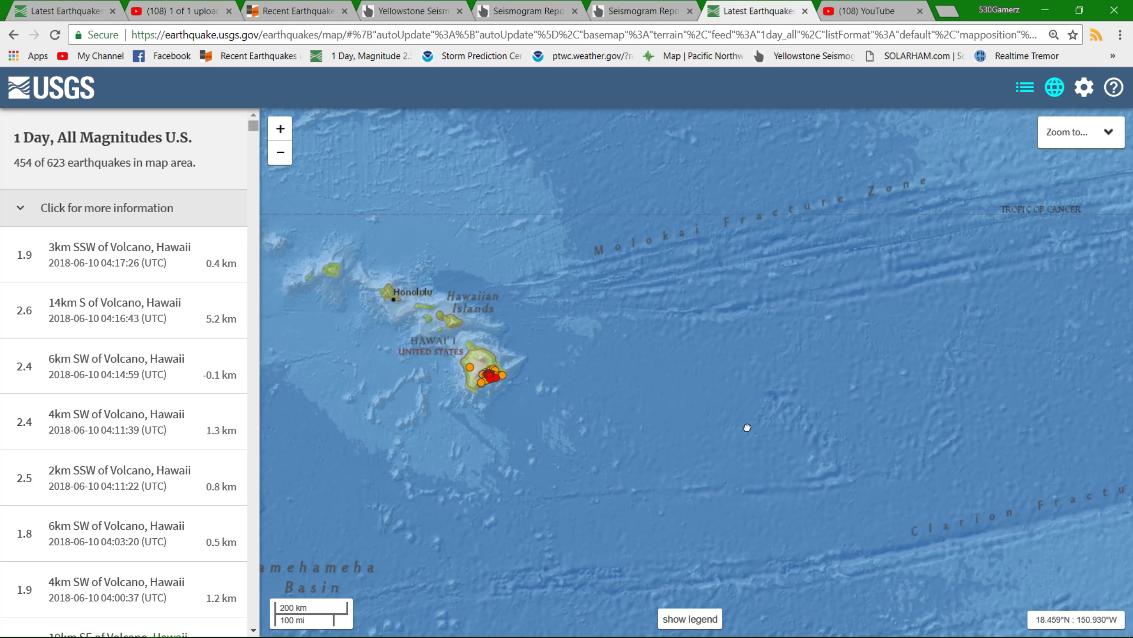
pyautogui.moveTo(747, 427); pyautogui.dragTo(815, 435)
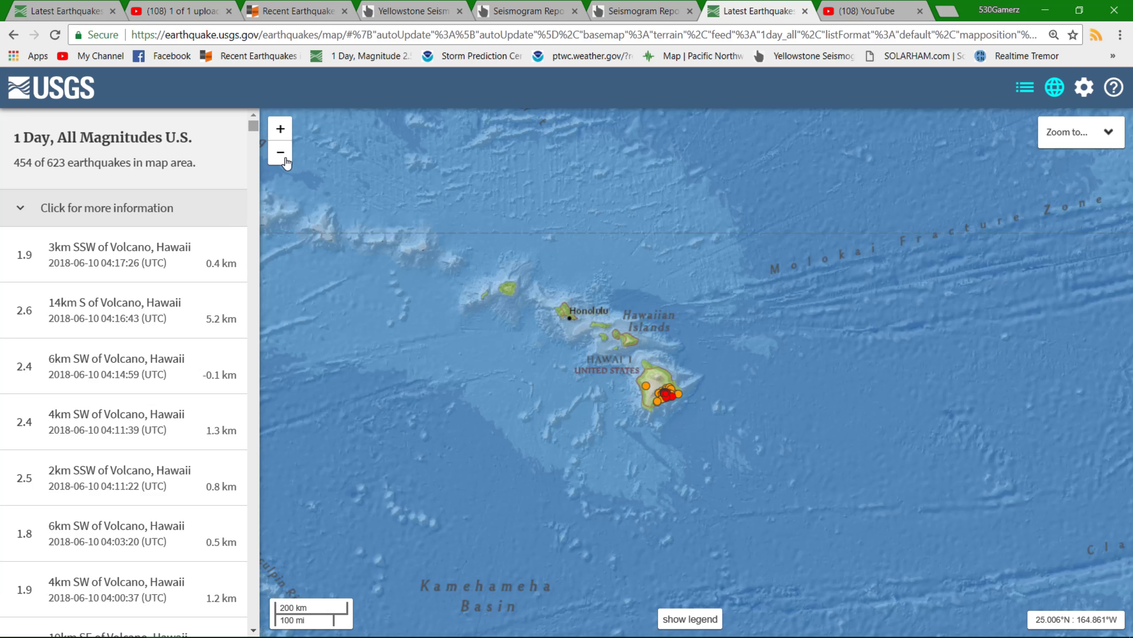
pyautogui.click(280, 152)
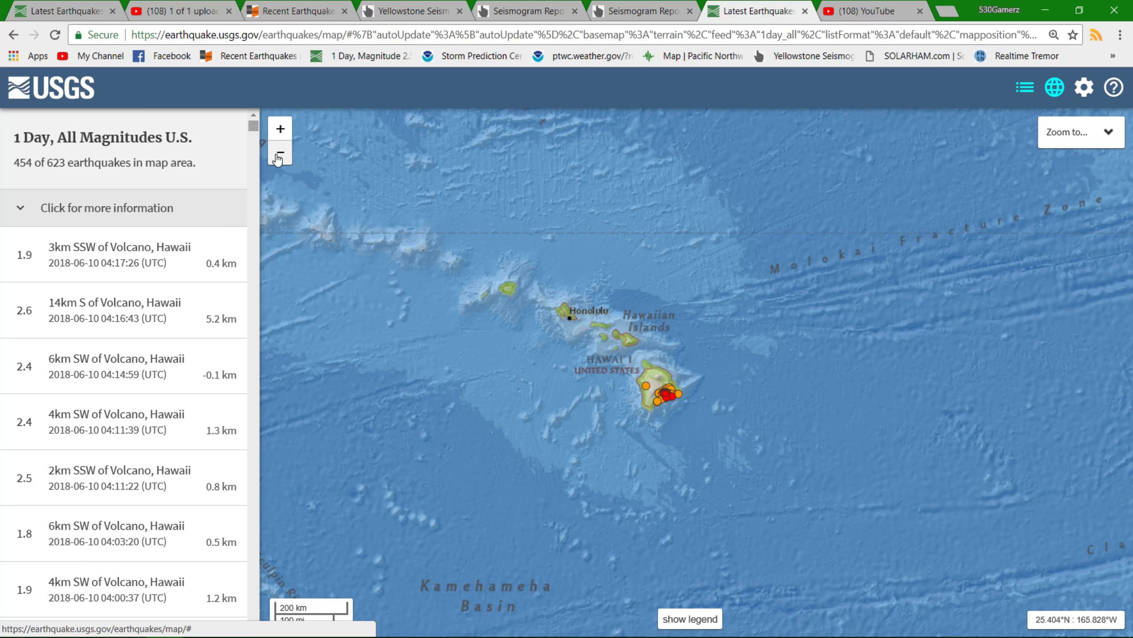
pyautogui.click(280, 151)
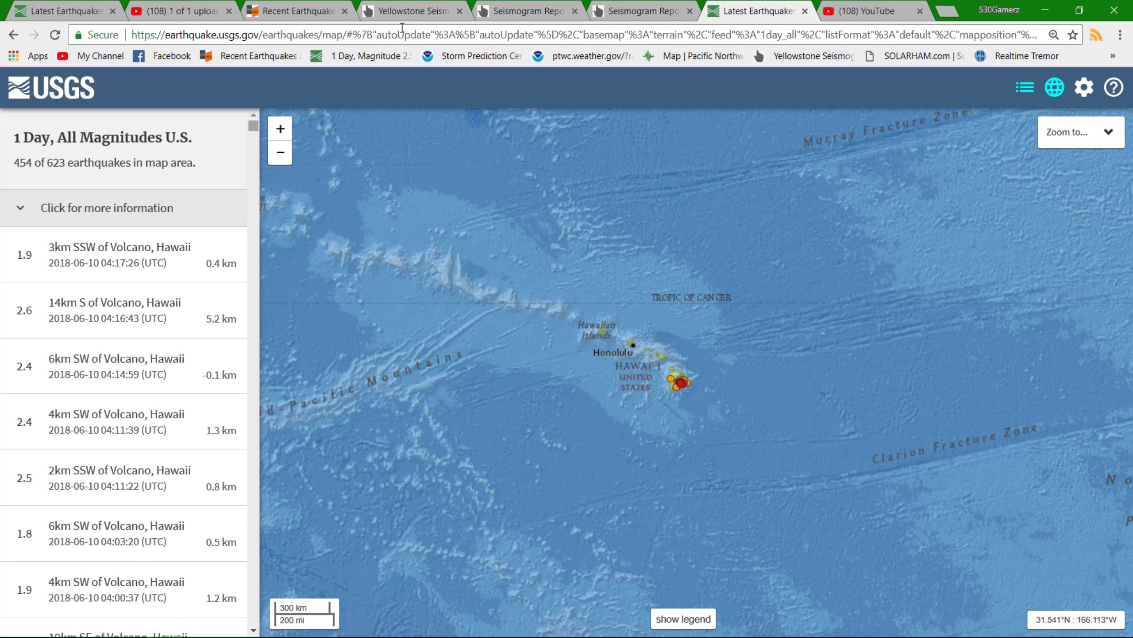
# Move to Caltech's California–Nevada recent earthquakes page
pyautogui.click(297, 10)
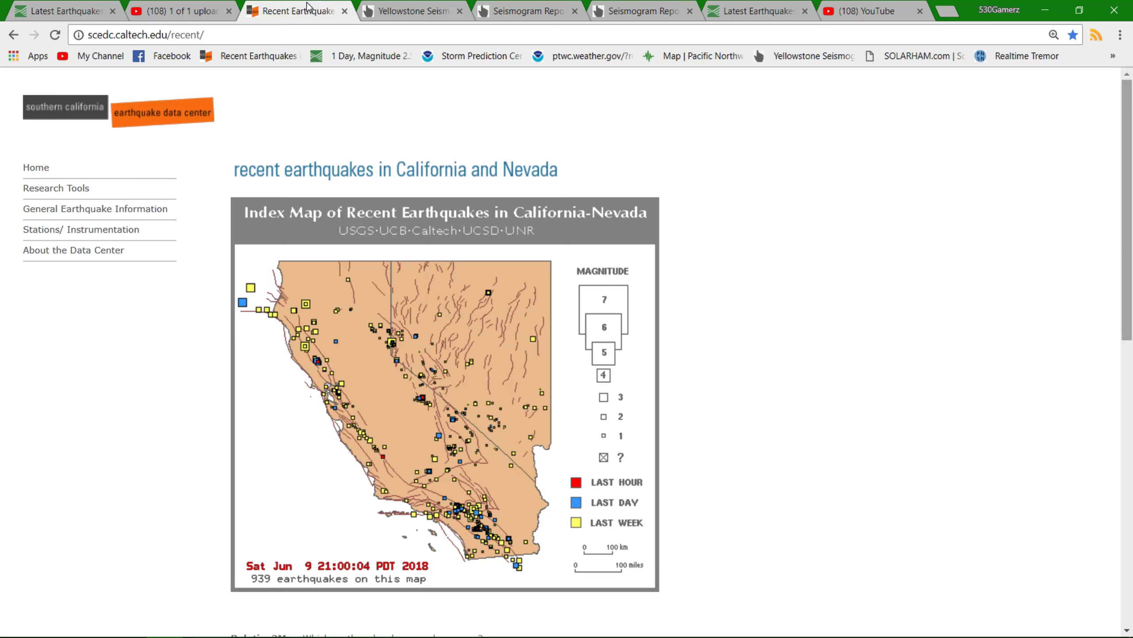